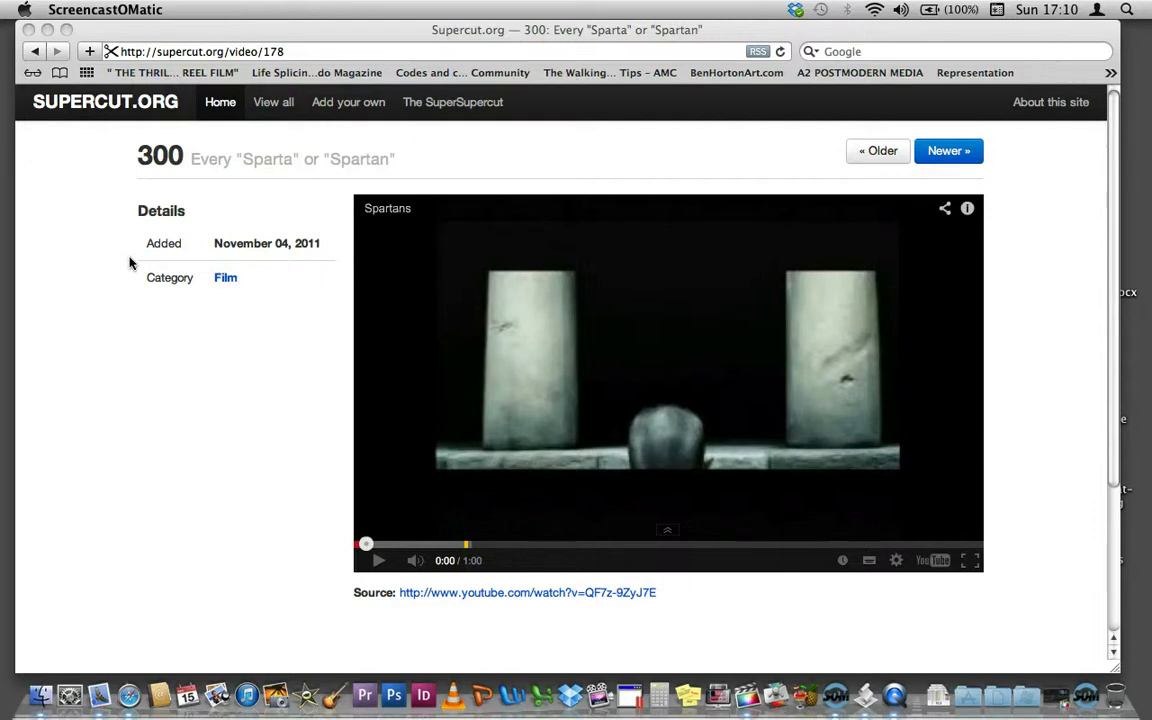
mouse_move(258, 486)
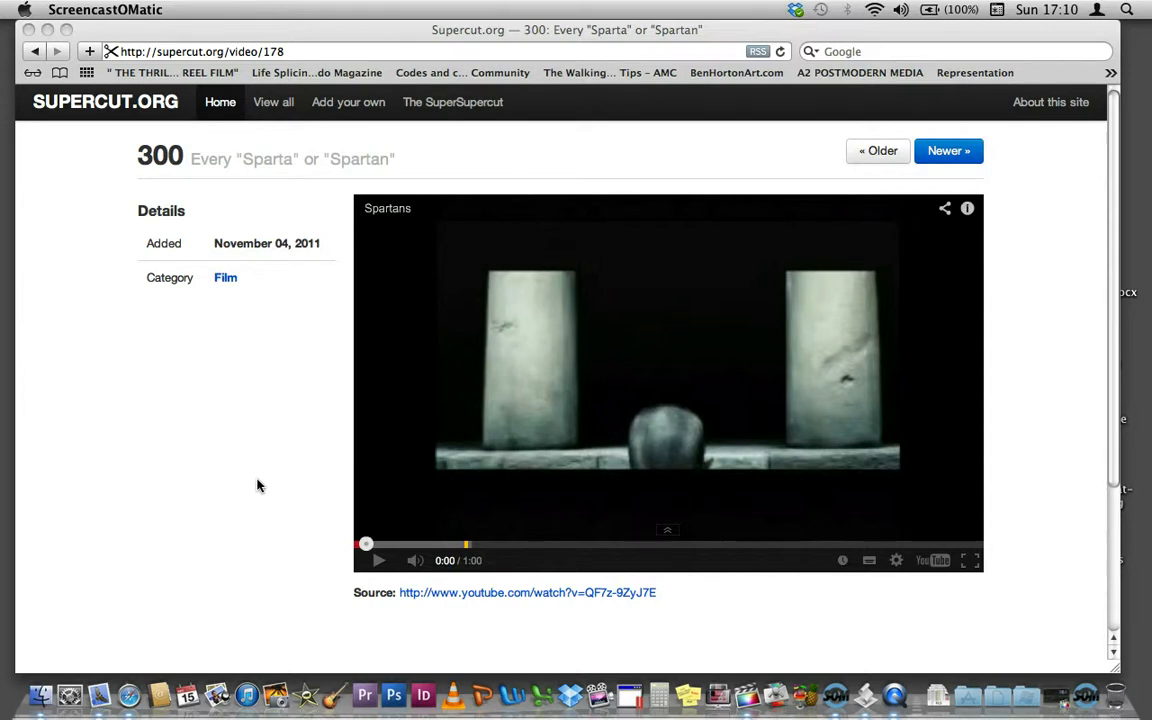
mouse_move(400, 584)
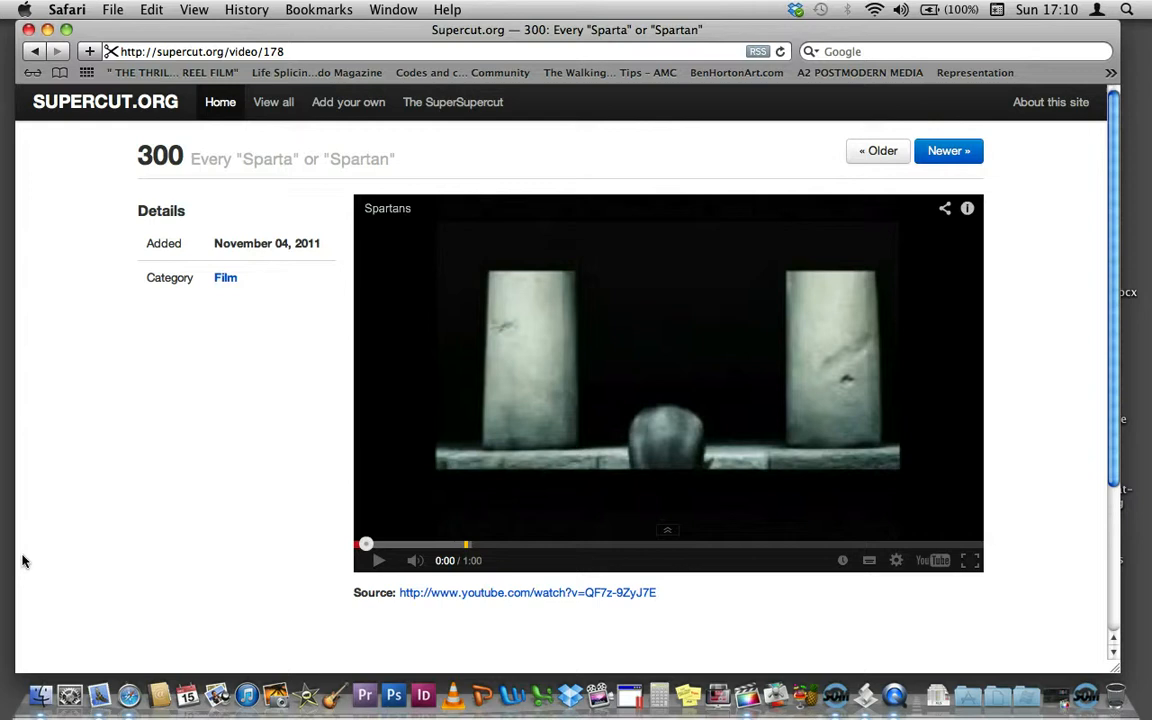
Step: Play the 300 Sparta supercut video for a while, then pause it
left_click(378, 560)
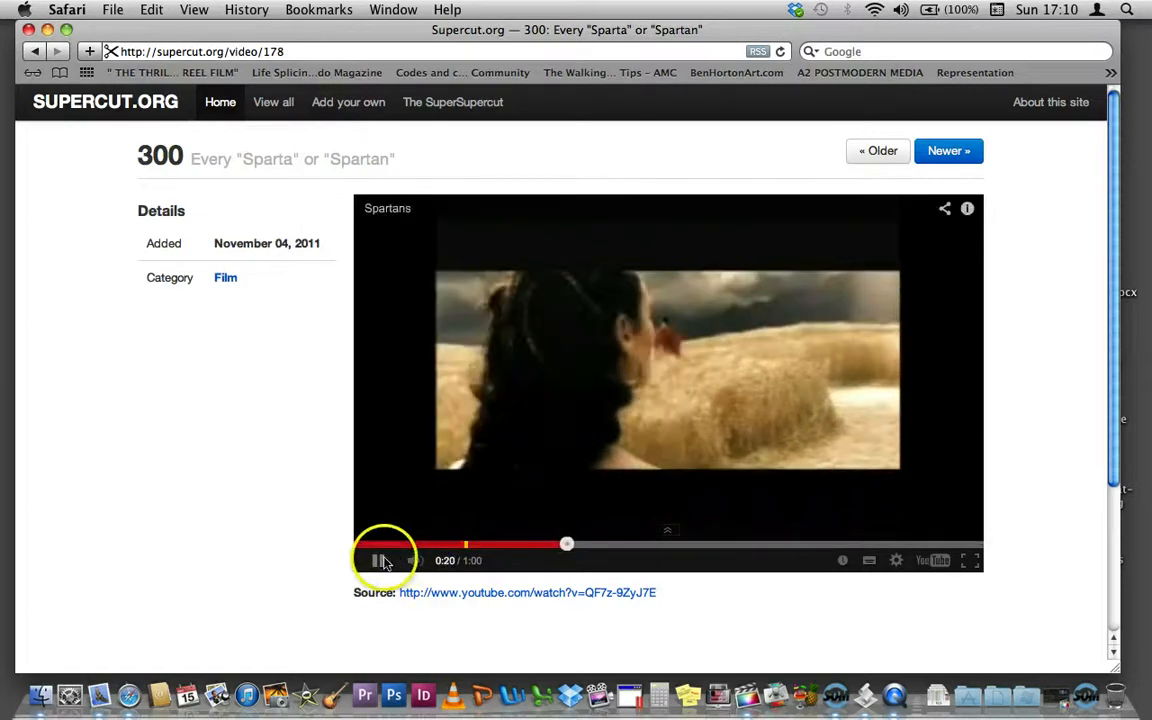
left_click(378, 560)
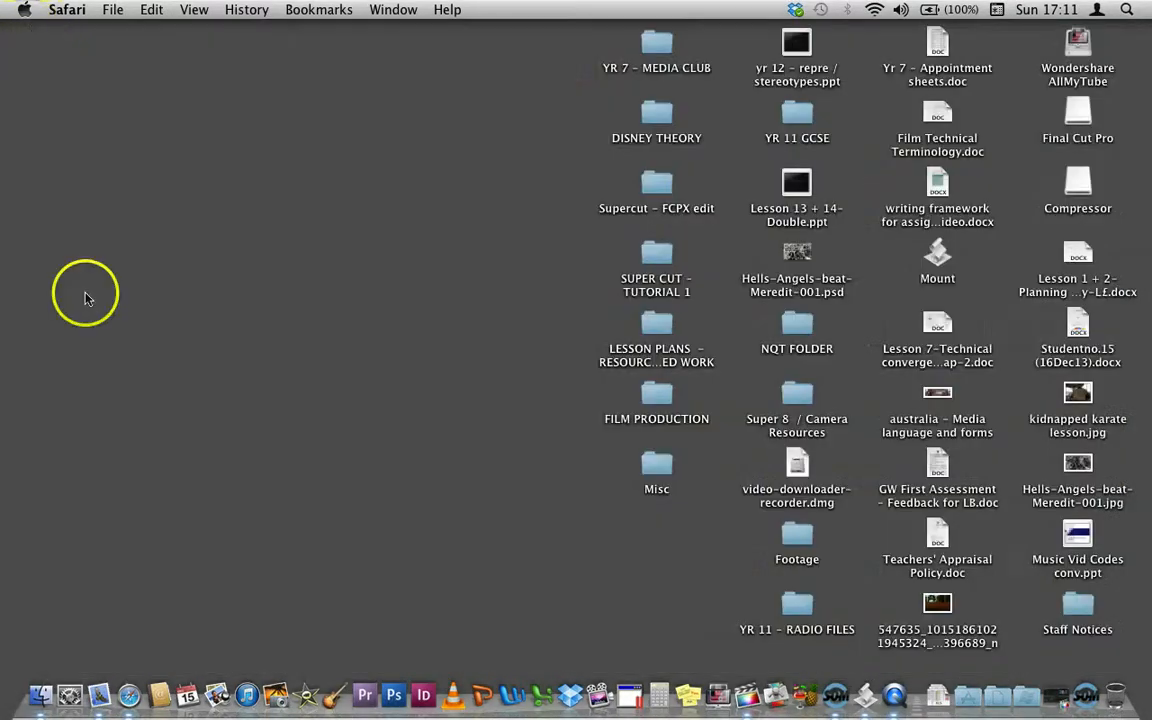
Step: Launch Final Cut Pro via a Spotlight search for 'final cut pro'
left_click(1128, 8)
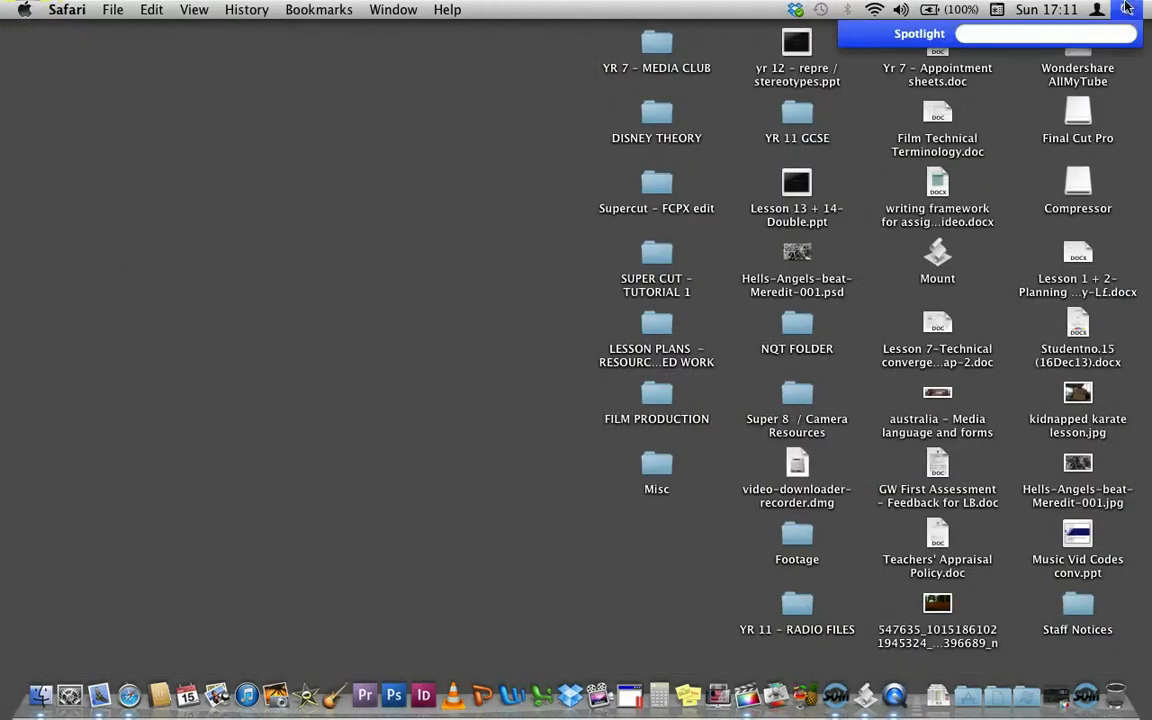
type("final cut")
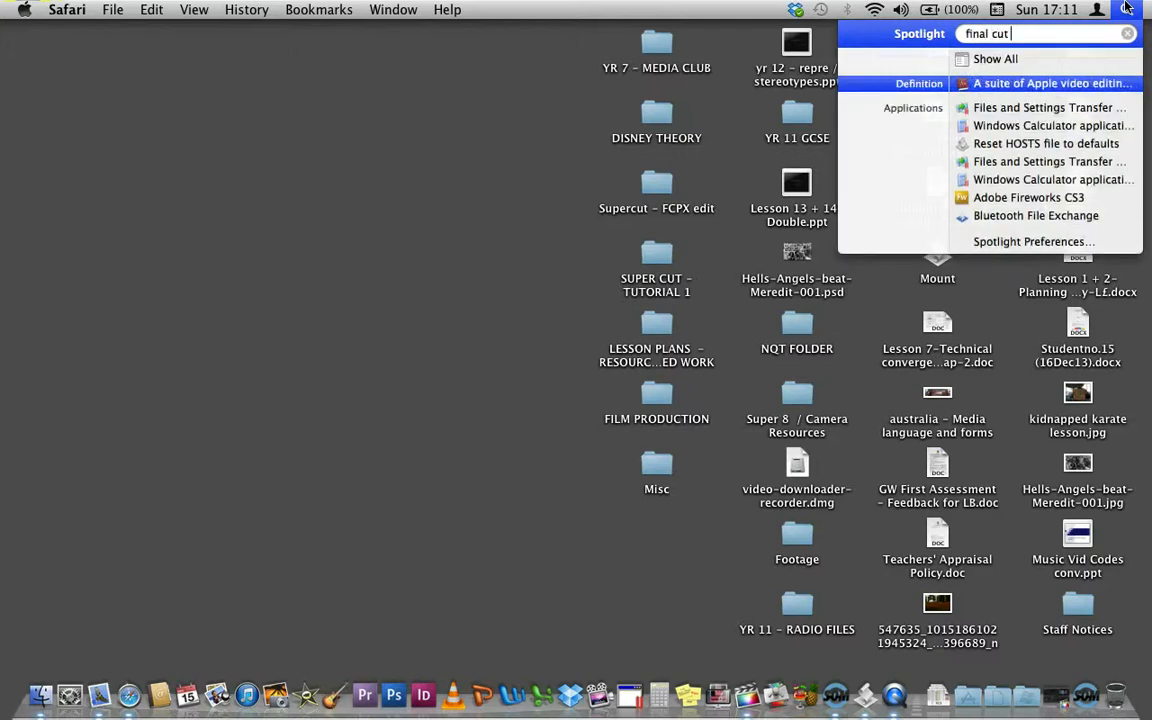
type("pro")
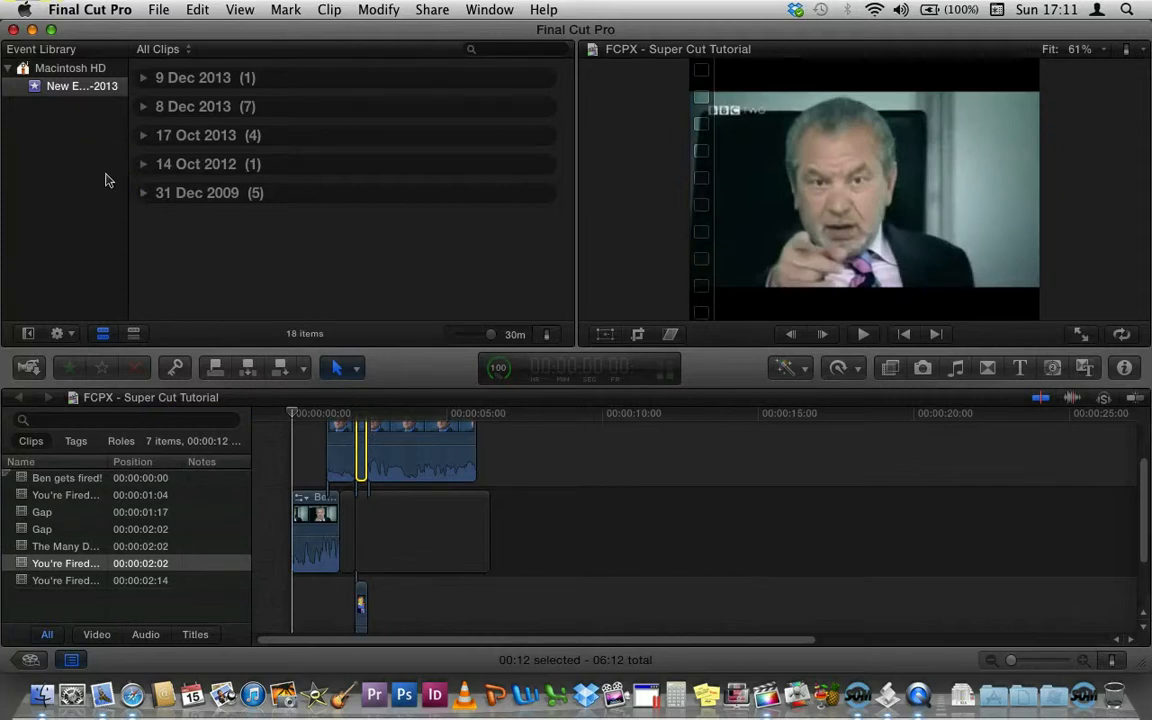
Step: Create a new project named 'Super cut 1' through File > New Project
left_click(158, 8)
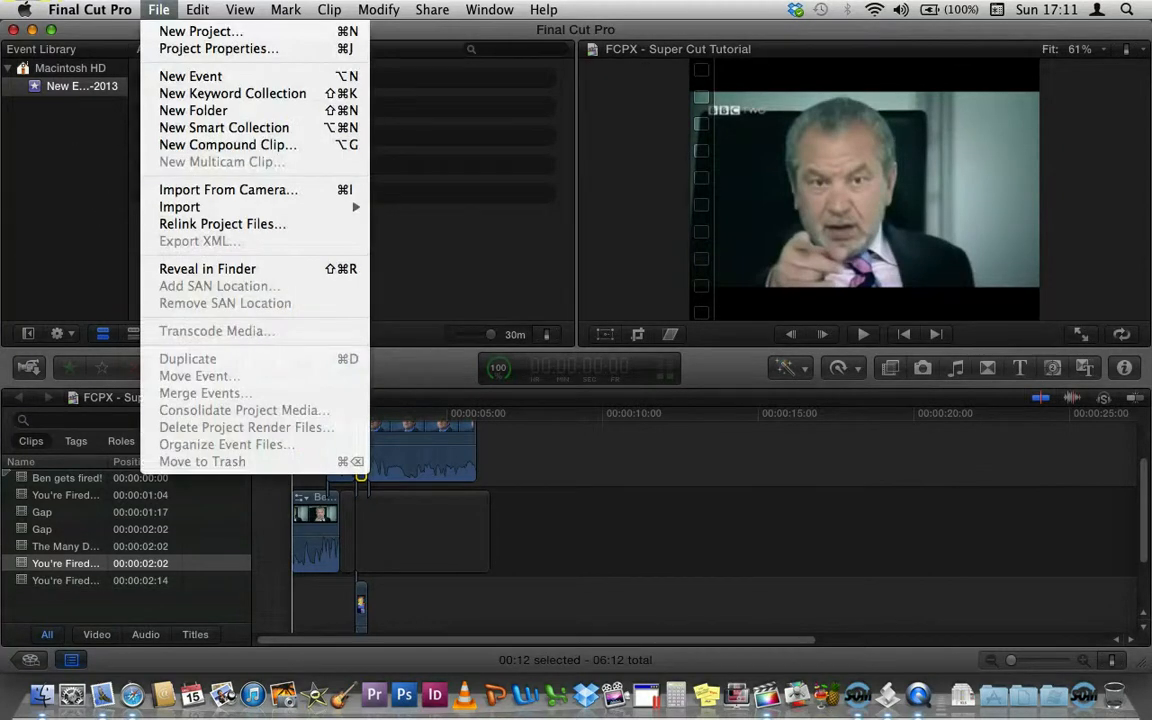
left_click(200, 32)
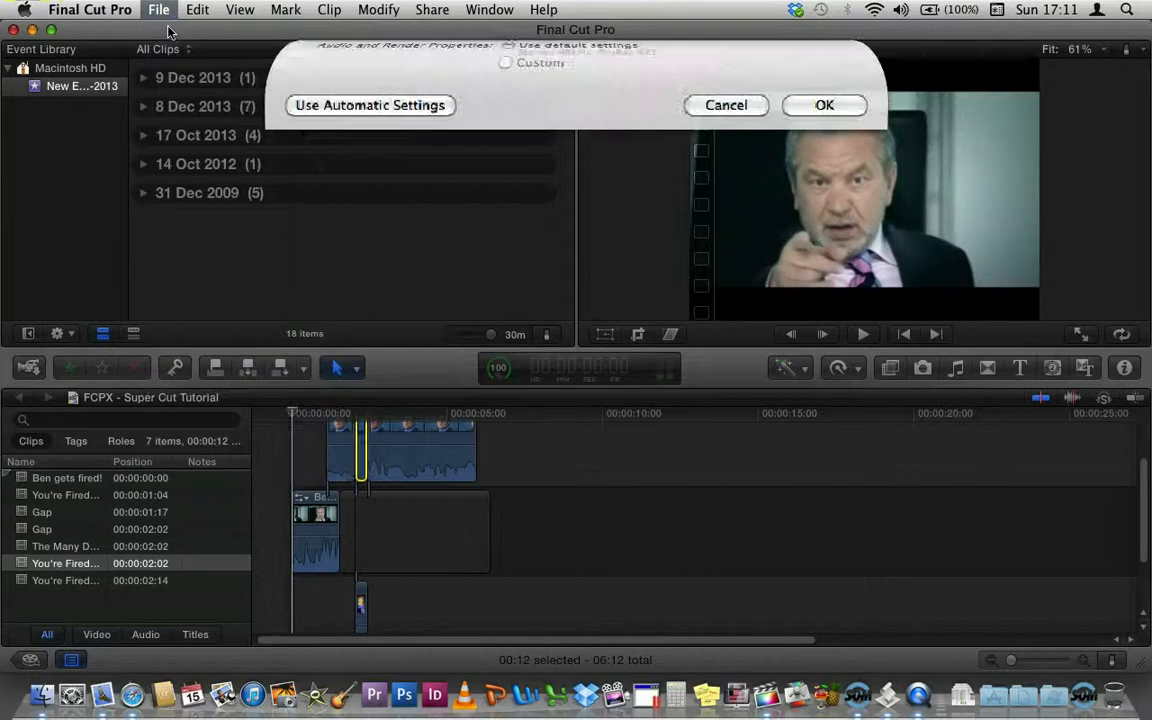
left_click(368, 104)
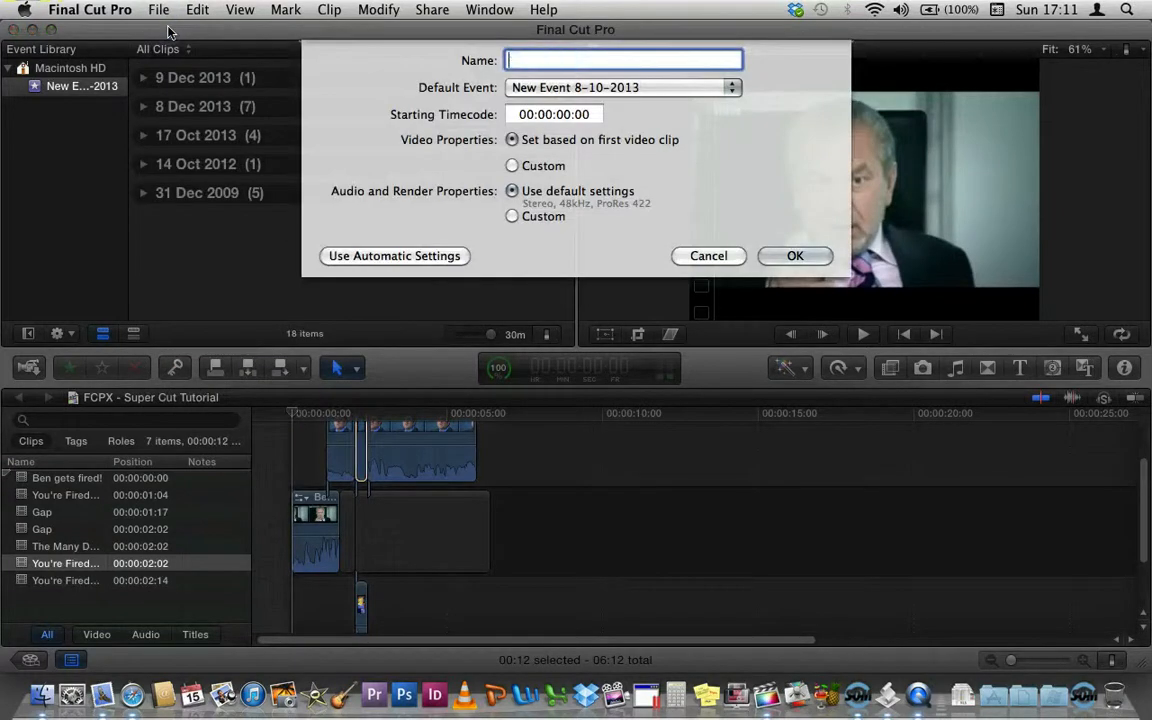
type("Su")
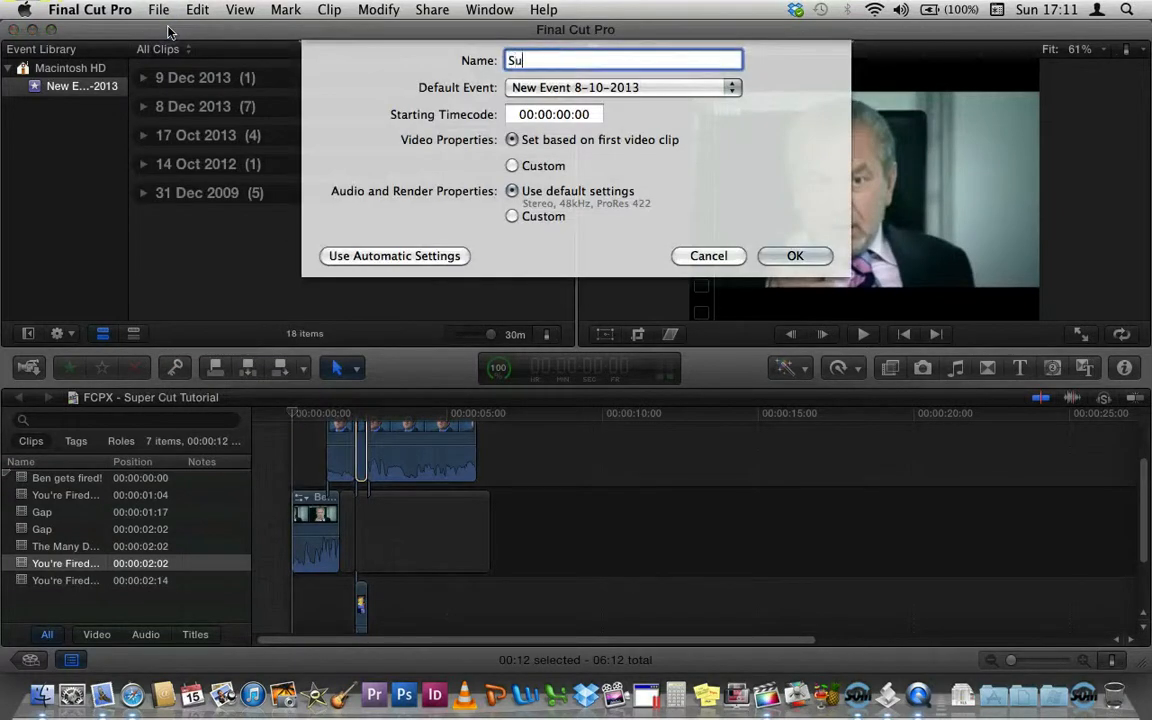
type("per")
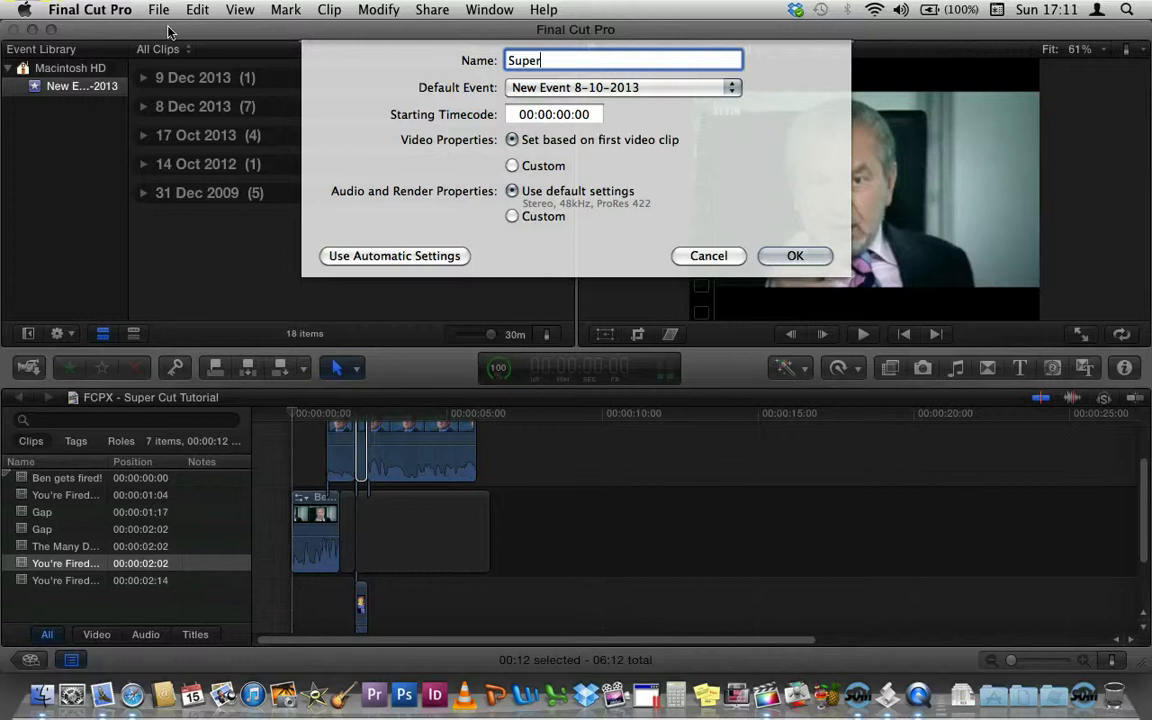
type("cut 1")
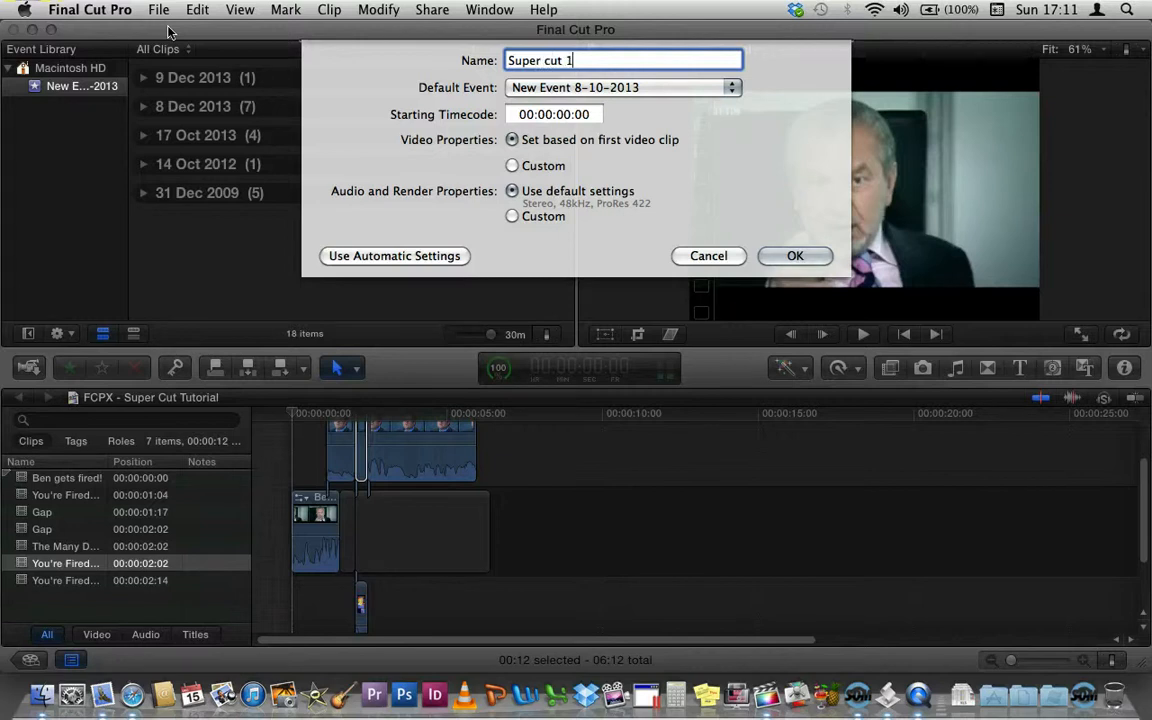
left_click(796, 256)
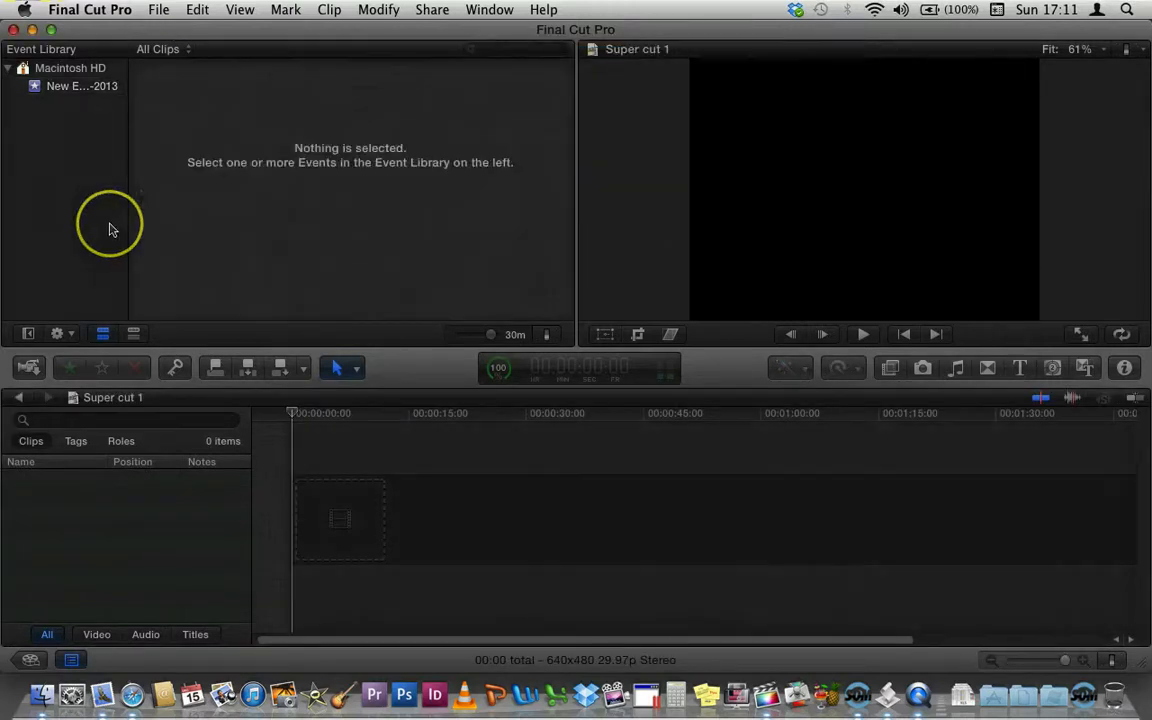
mouse_move(176, 260)
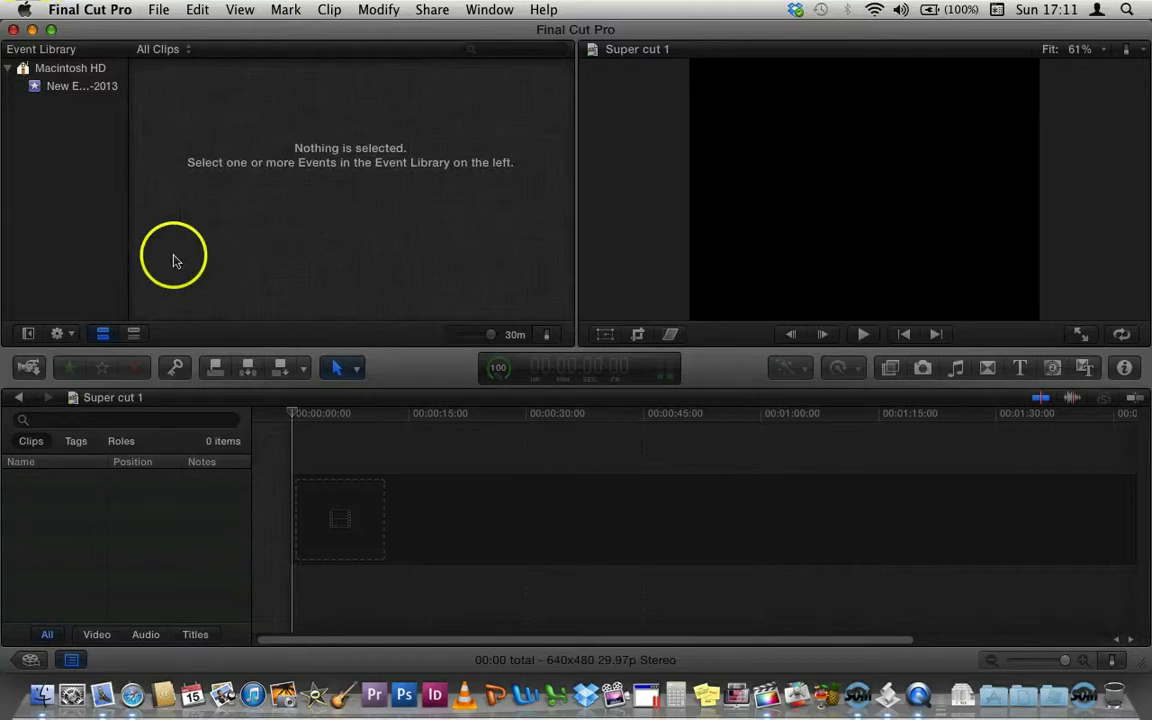
mouse_move(176, 260)
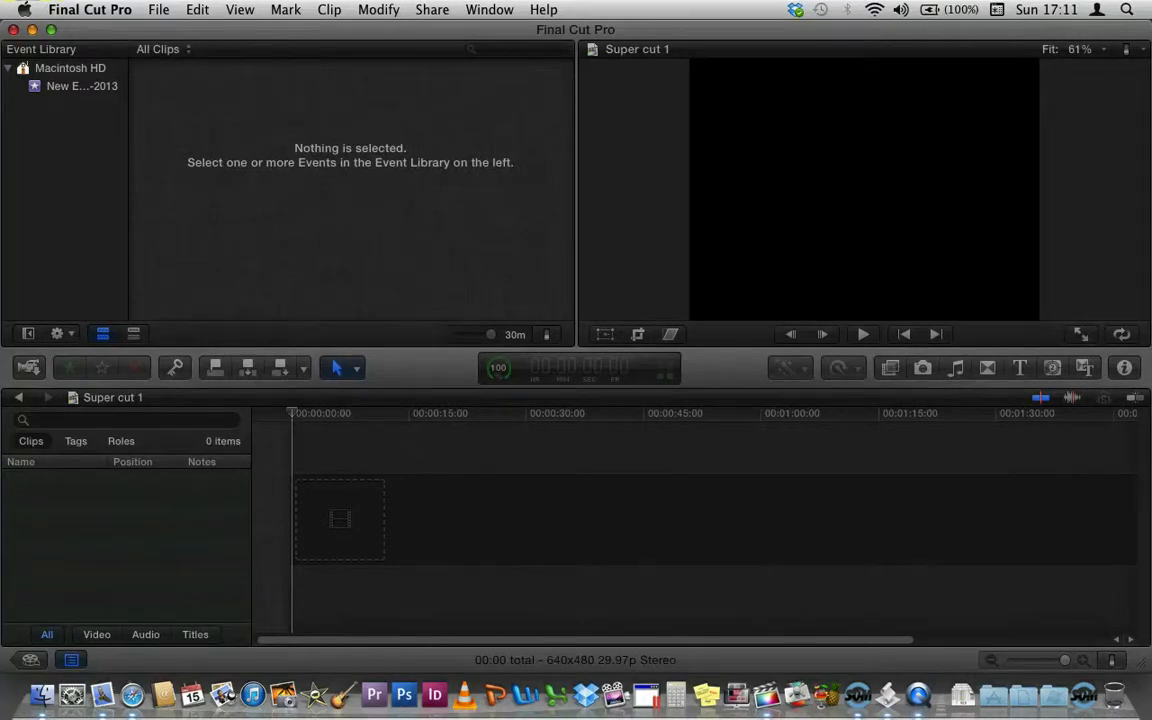
left_click(158, 8)
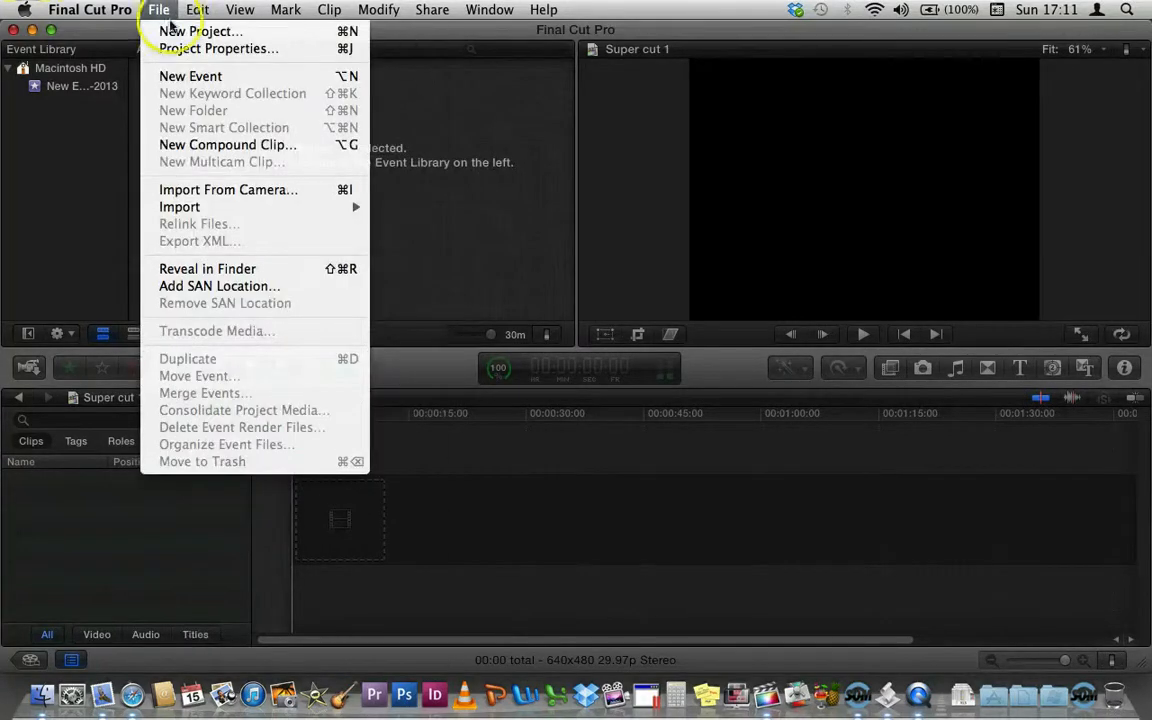
mouse_move(180, 206)
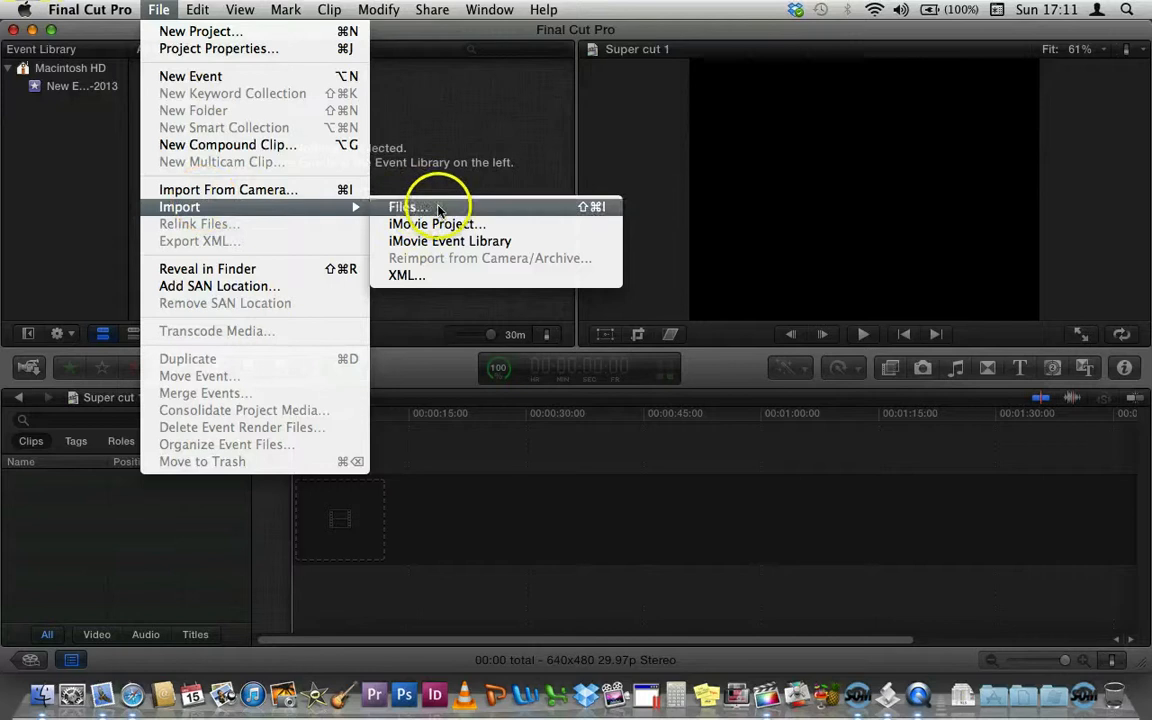
left_click(408, 206)
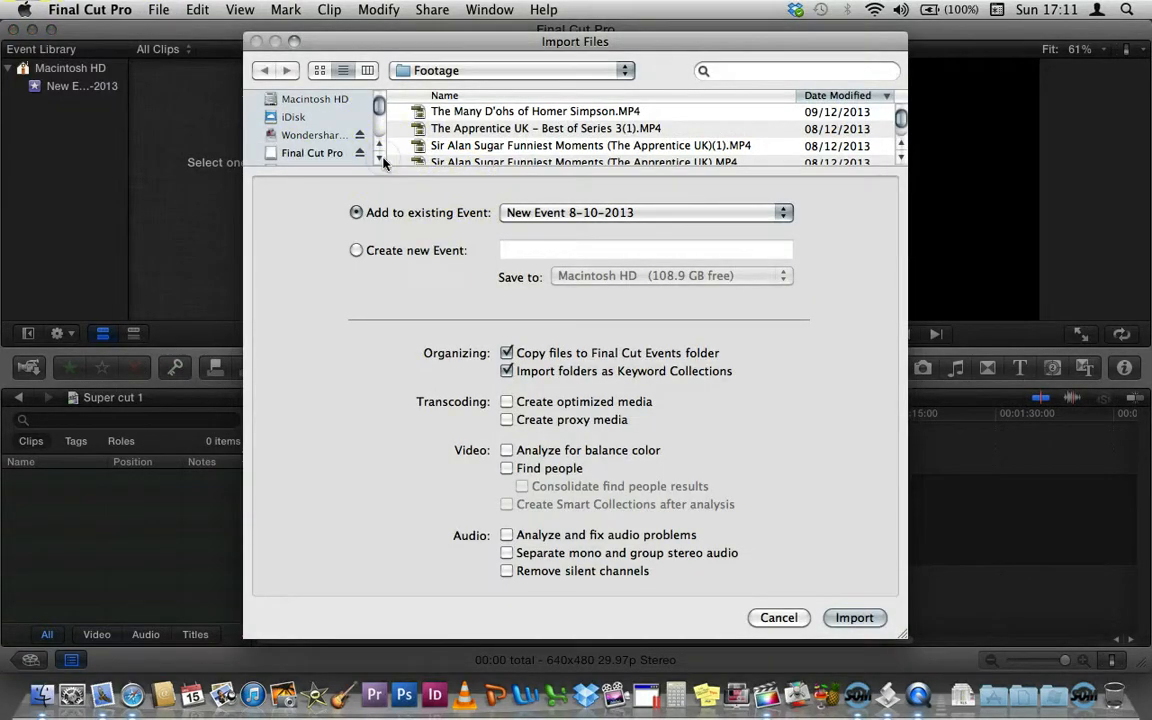
scroll("down", 3)
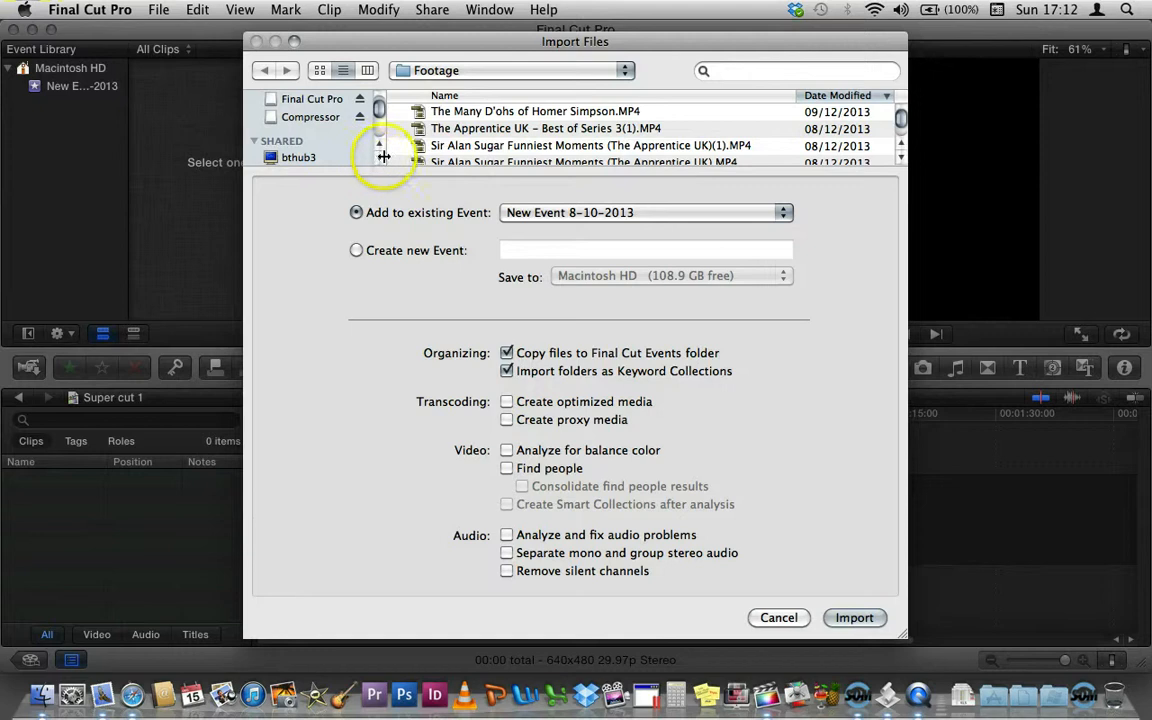
scroll("down", 3)
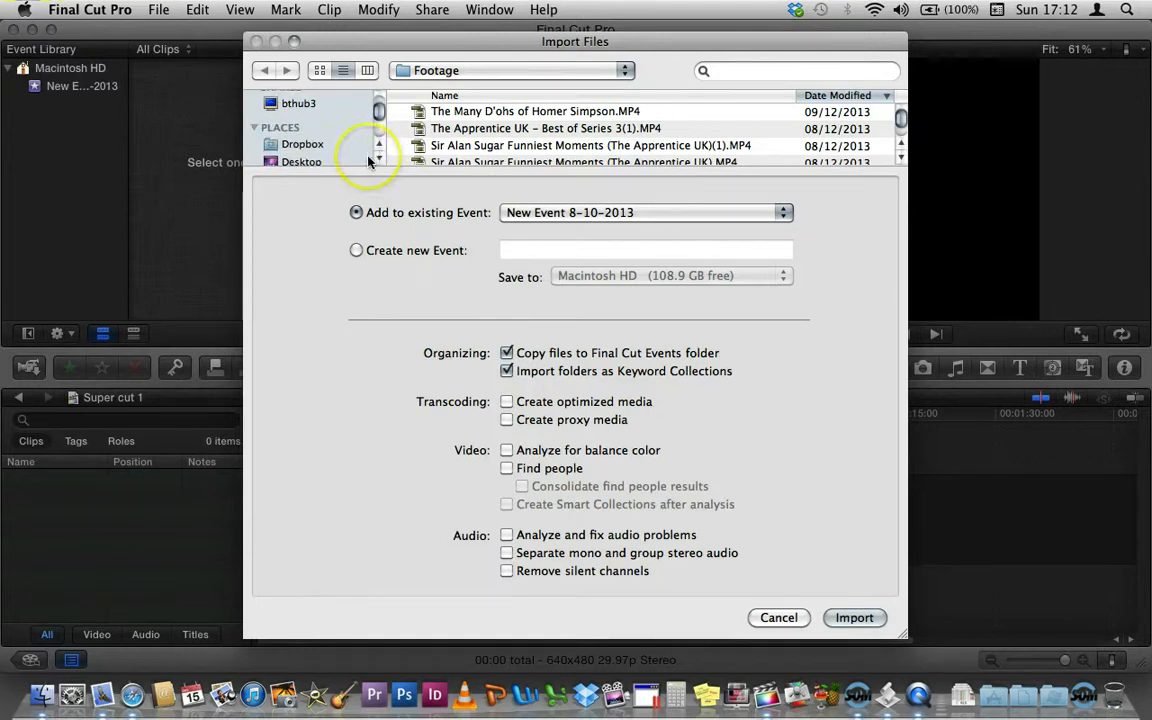
mouse_move(592, 188)
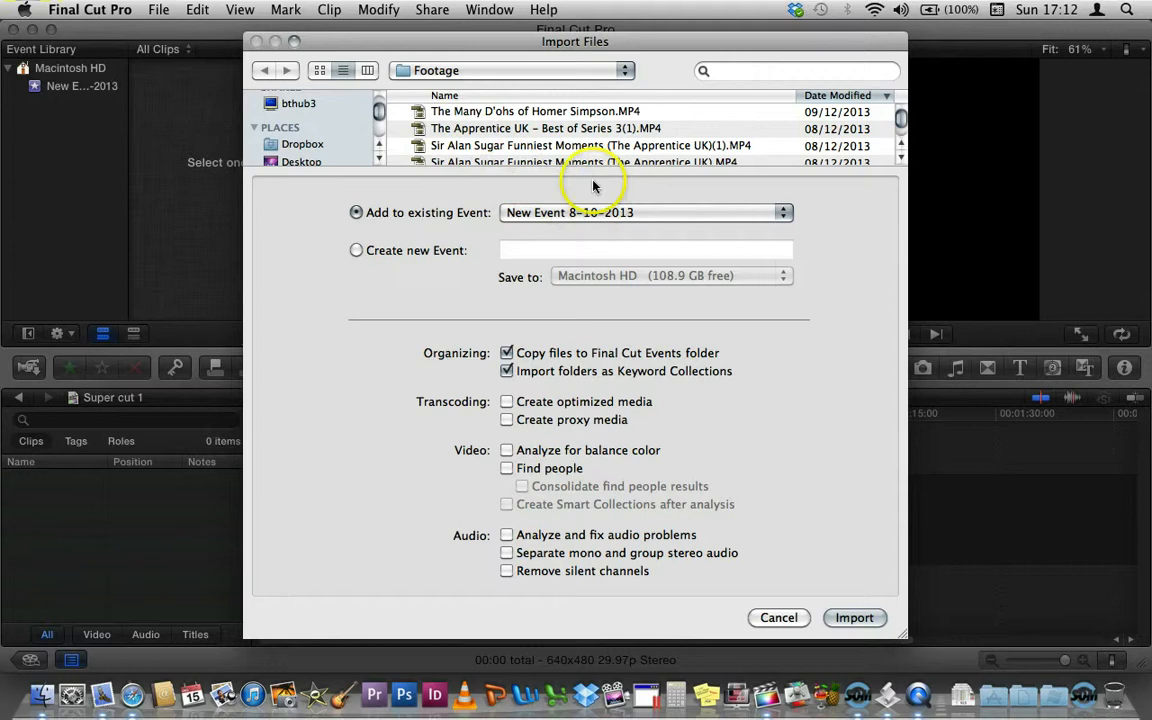
mouse_move(436, 196)
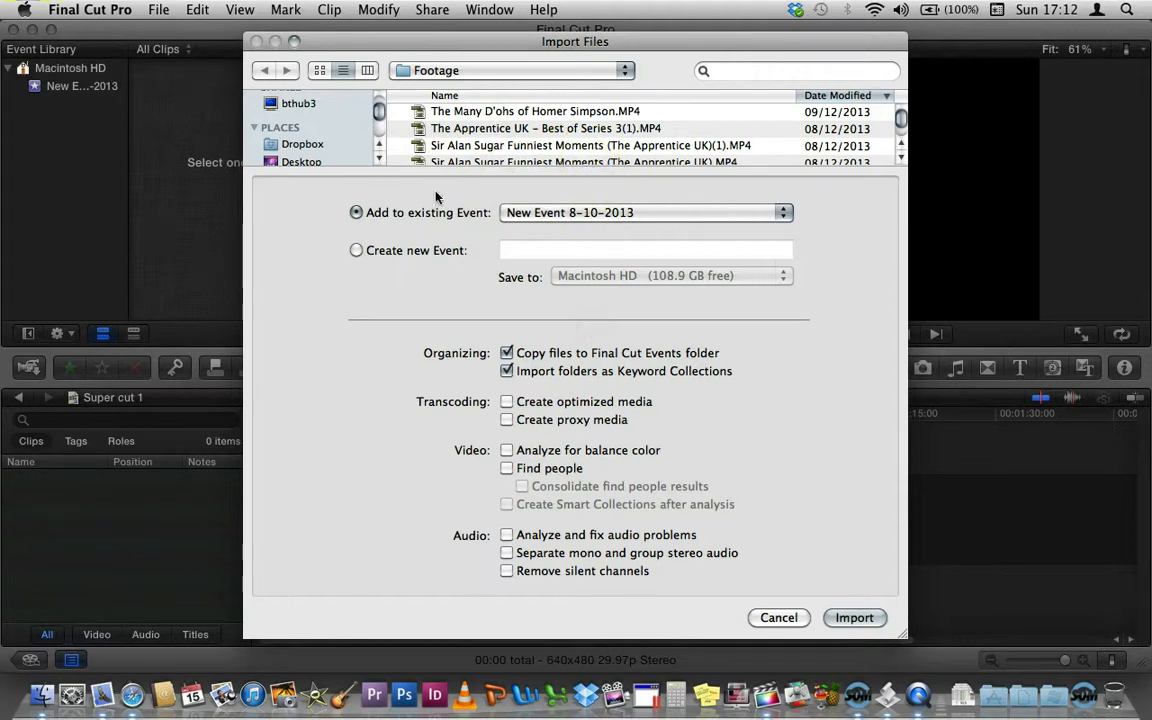
mouse_move(496, 170)
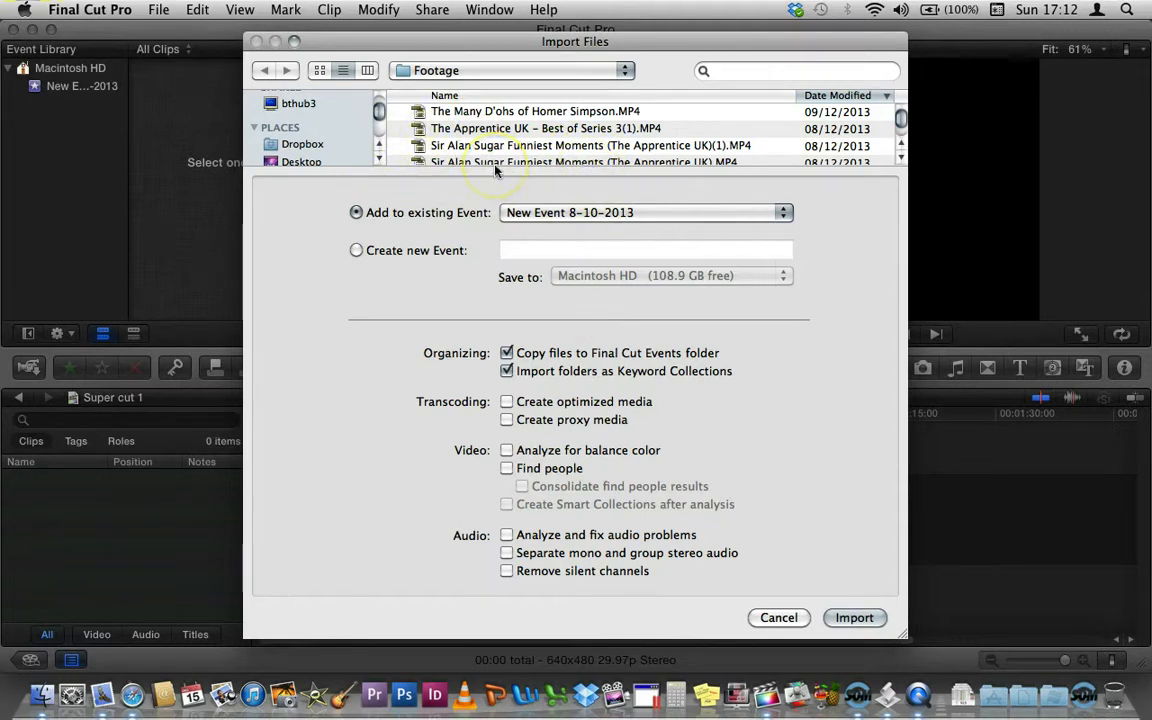
mouse_move(324, 140)
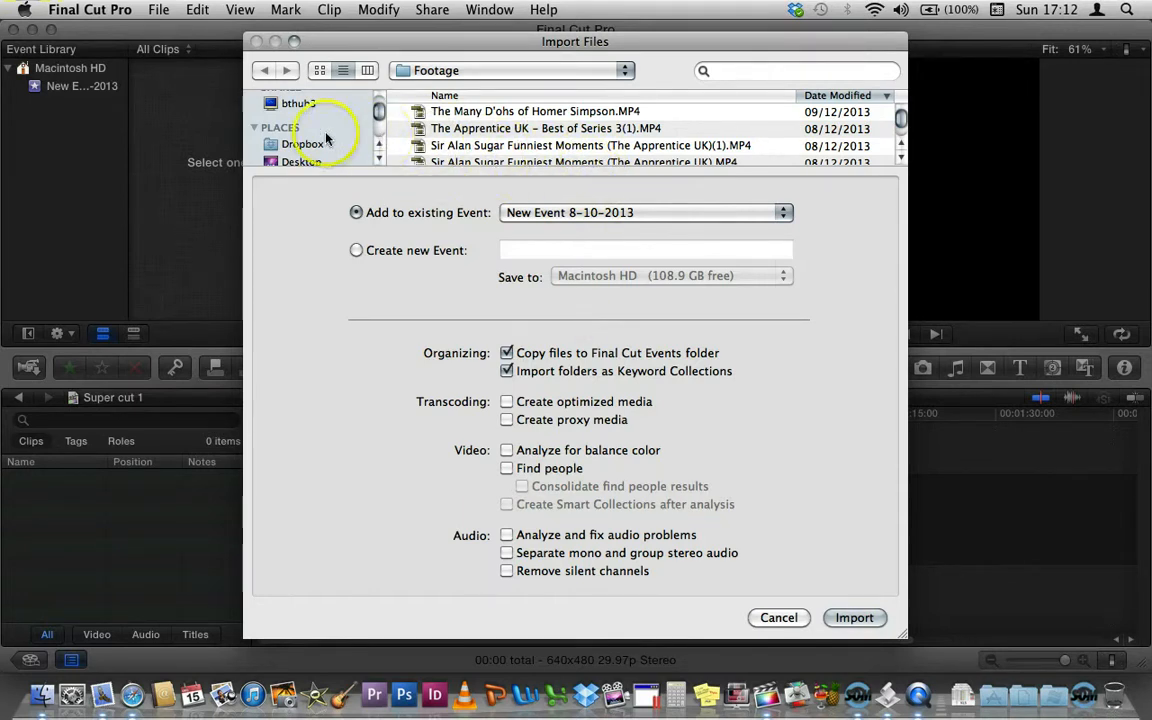
Step: Select all Simpsons and Apprentice files in the Footage folder and import them into New Event 8-10-2013
left_click(584, 156)
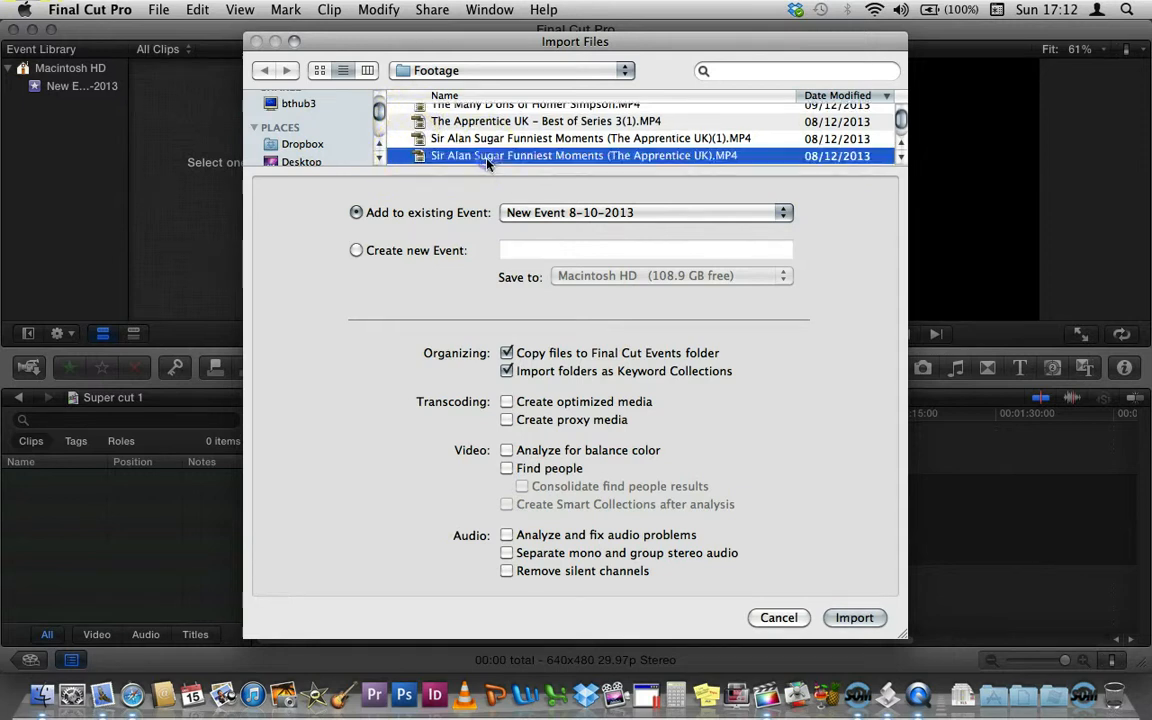
left_click(544, 122)
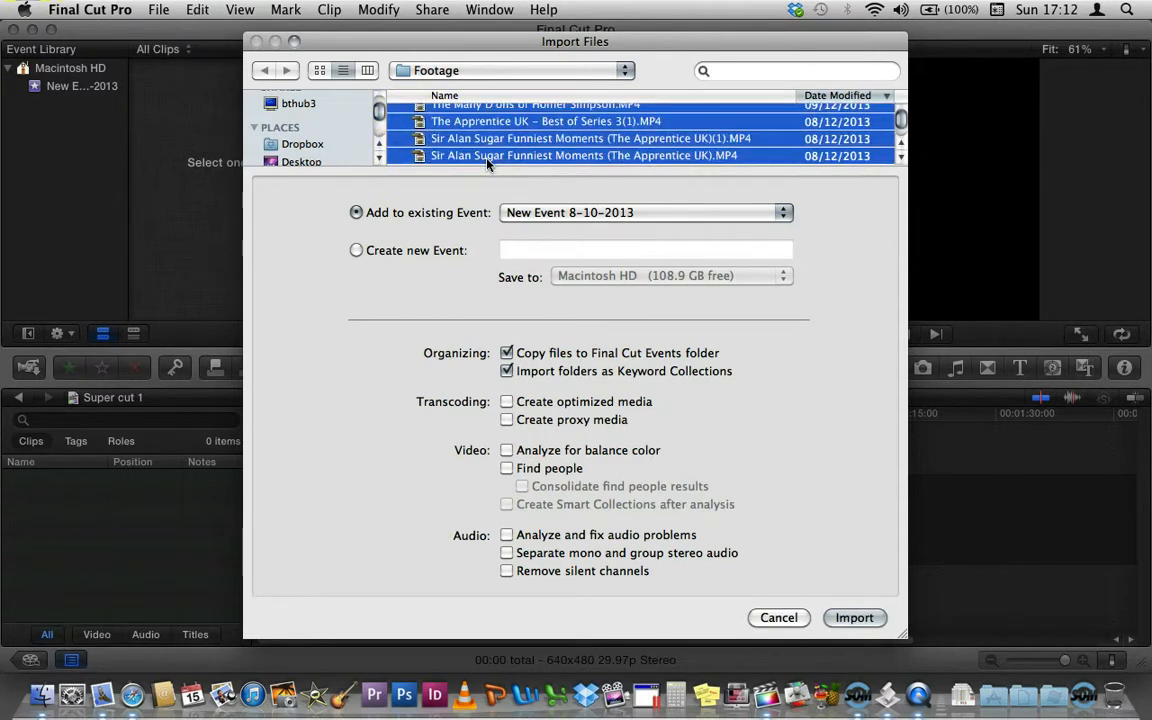
scroll("down", 3)
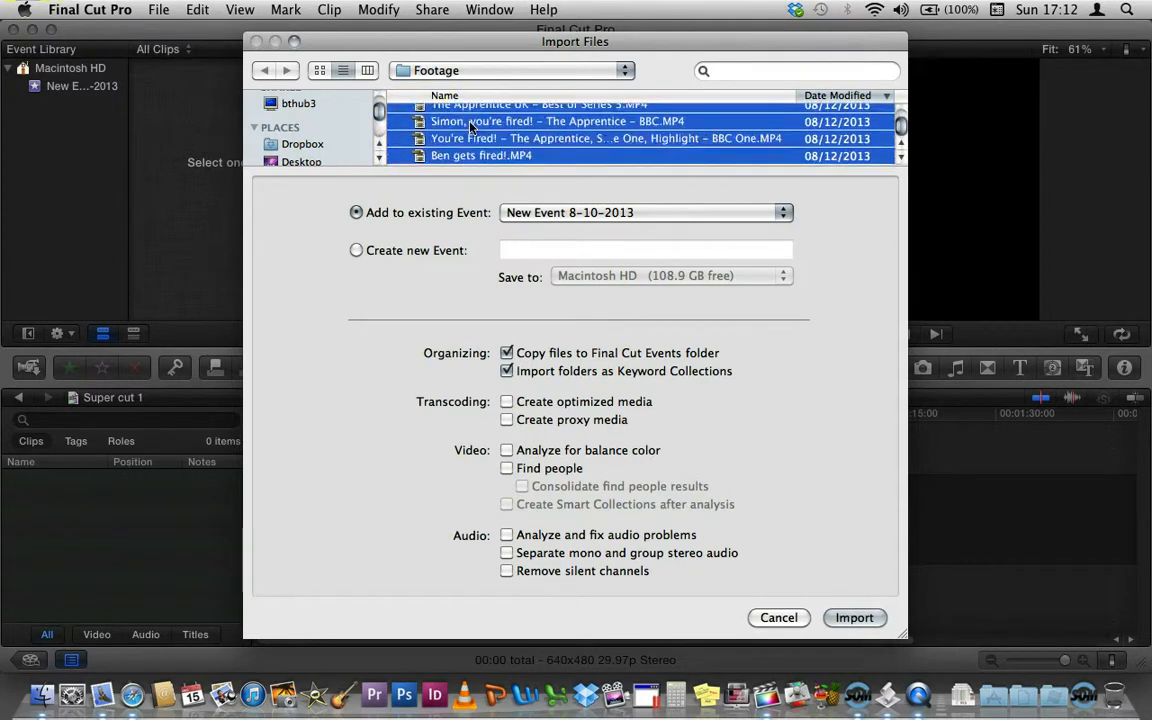
scroll("up", 3)
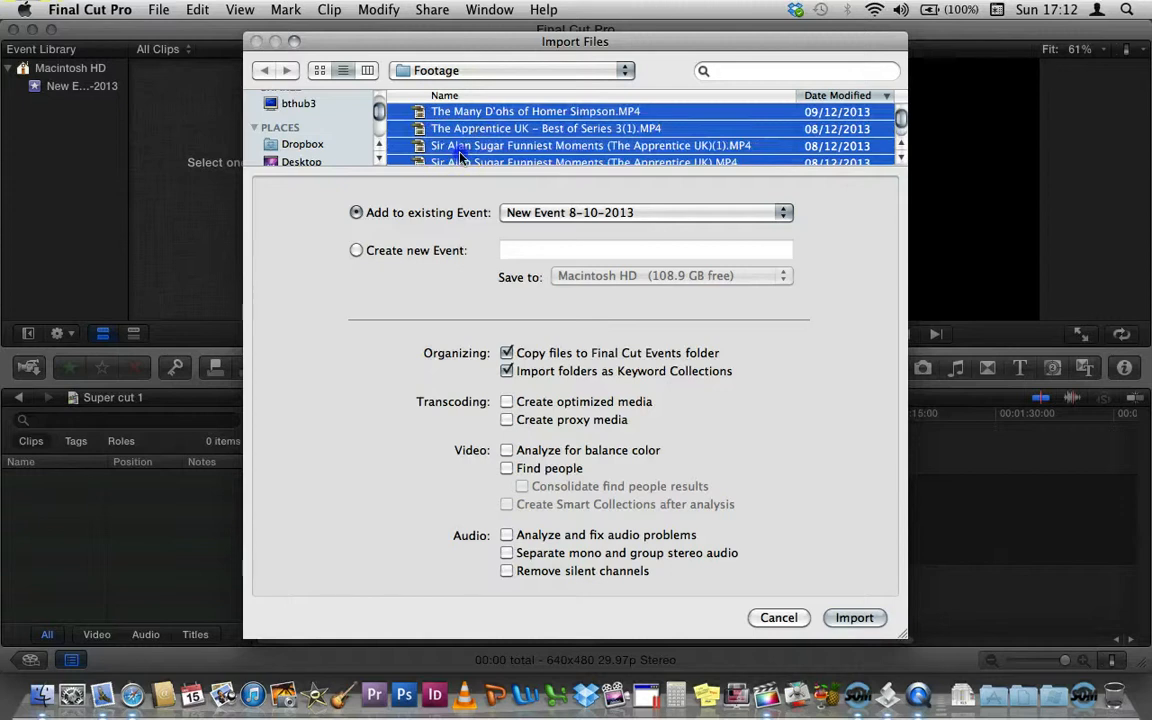
left_click(546, 128)
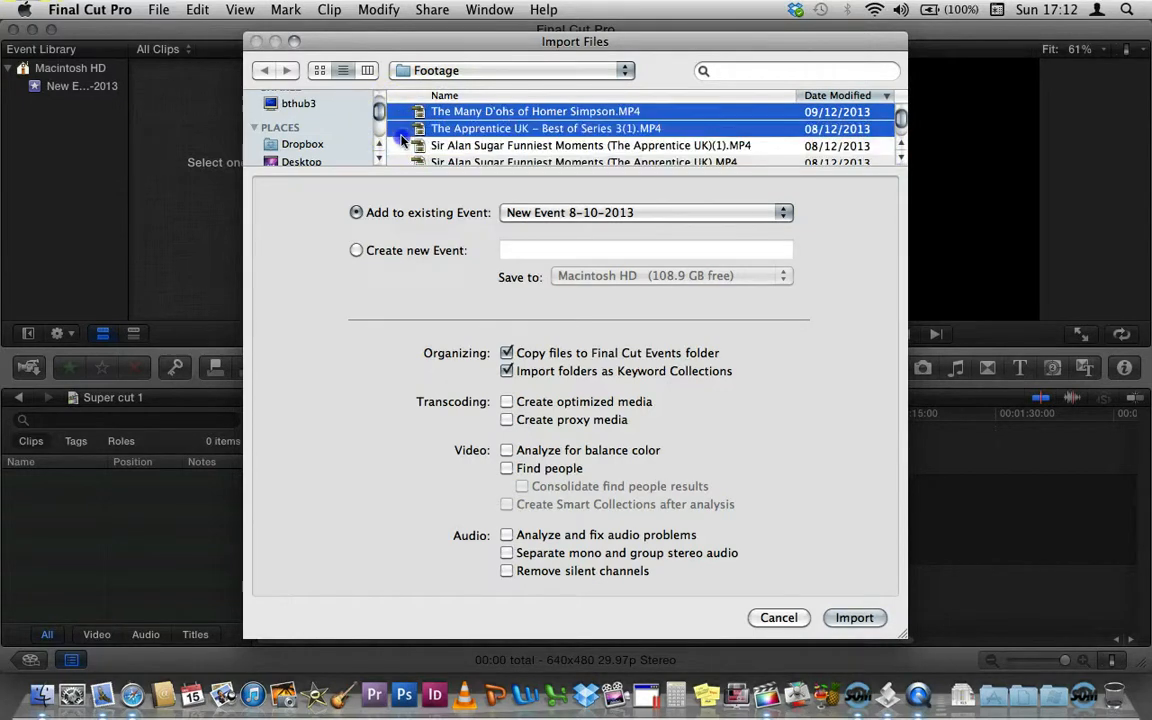
scroll("down", 3)
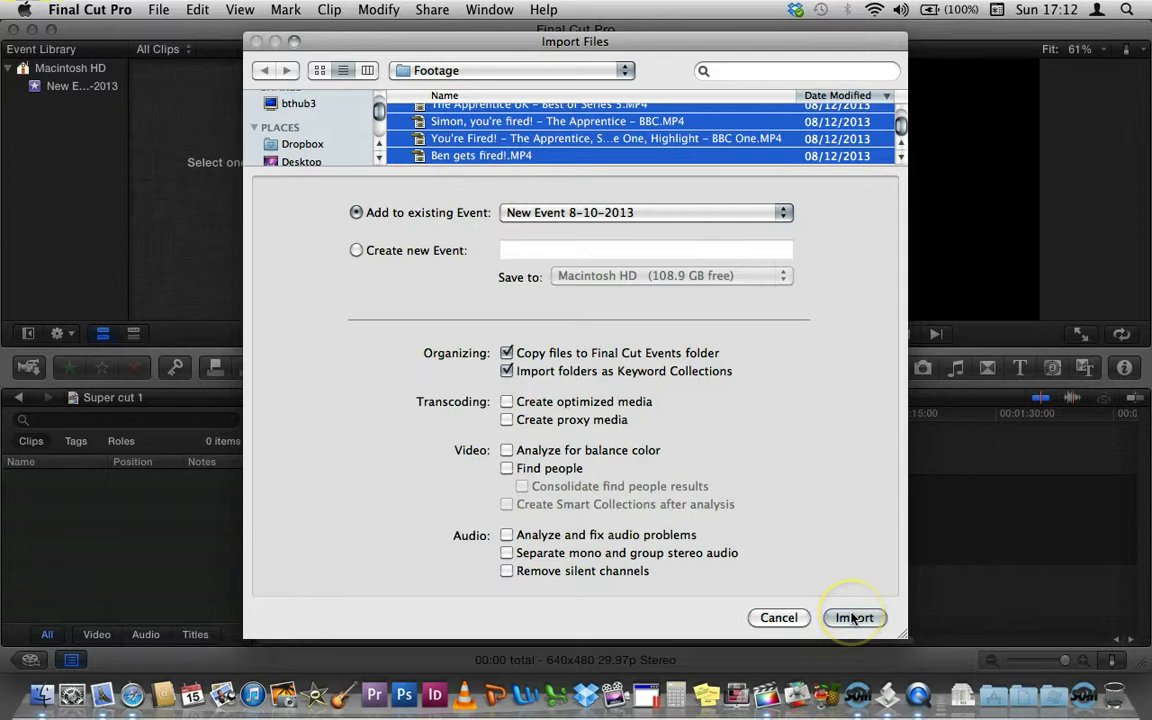
left_click(854, 616)
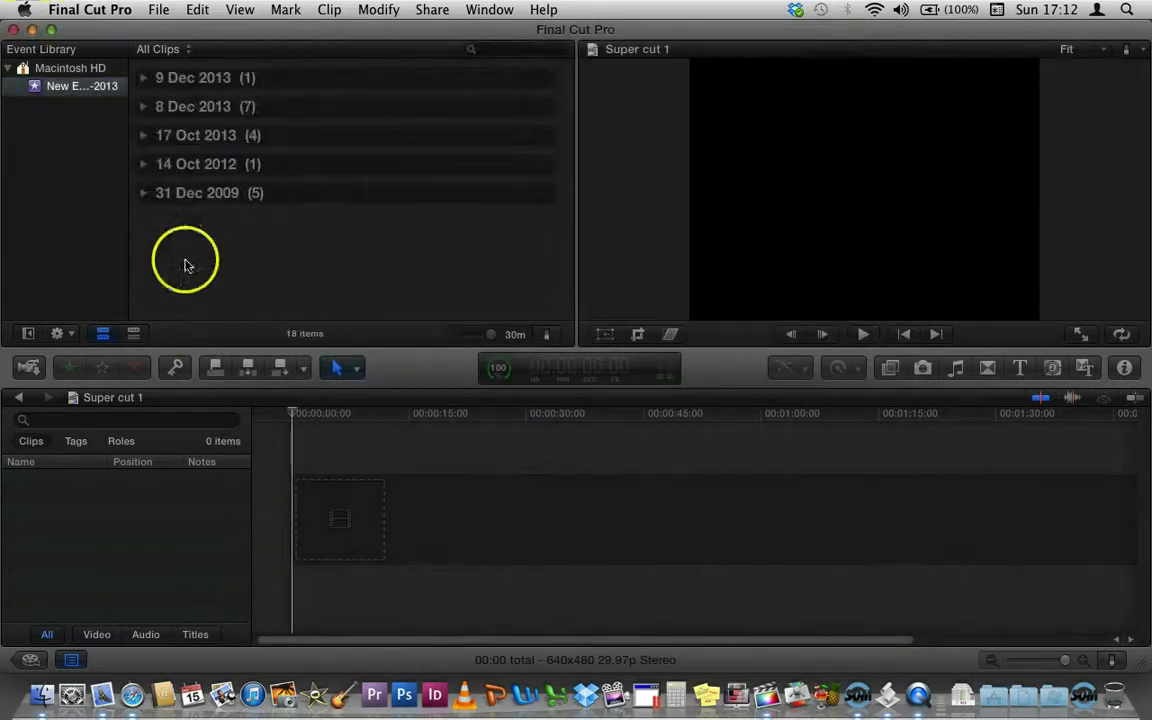
mouse_move(184, 80)
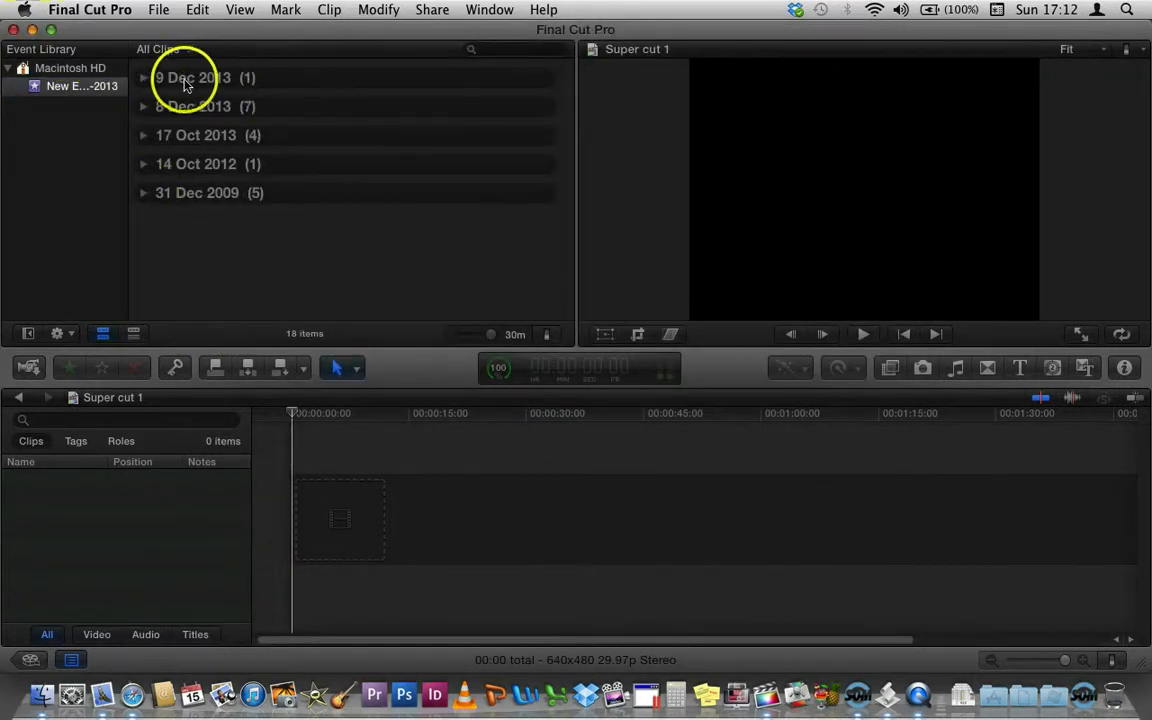
Step: Expand the 9 Dec 2013 and 8 Dec 2013 groups and preview the Homer Simpson clip
left_click(144, 76)
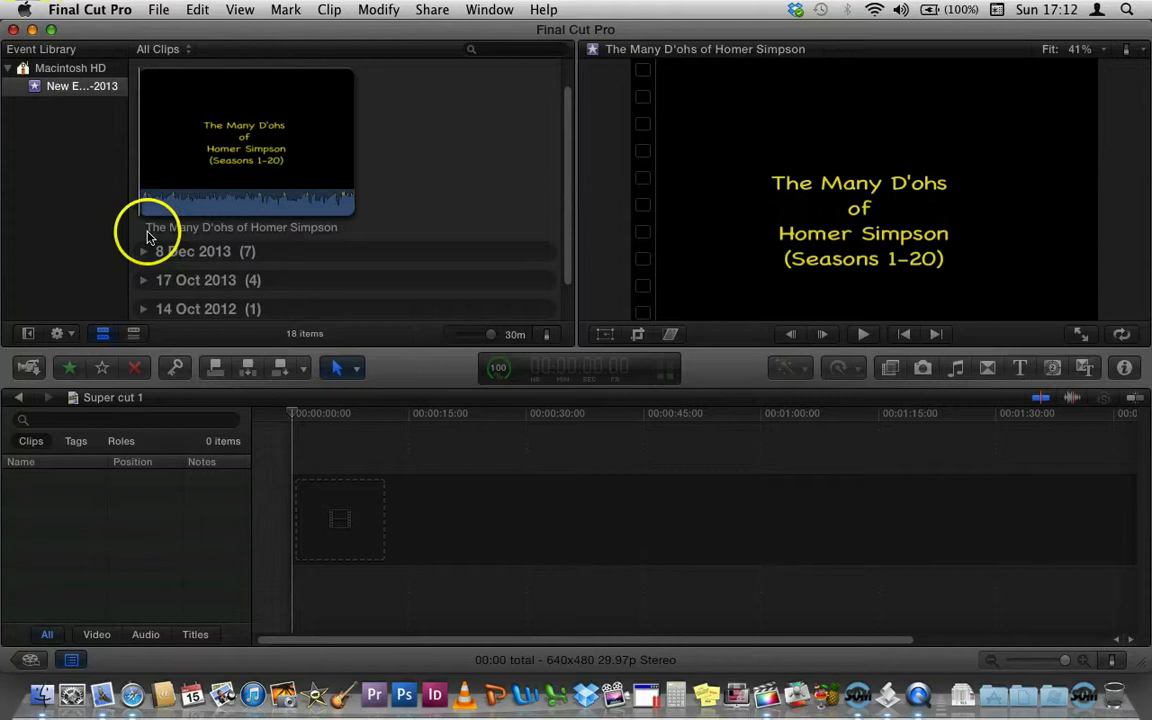
left_click(252, 156)
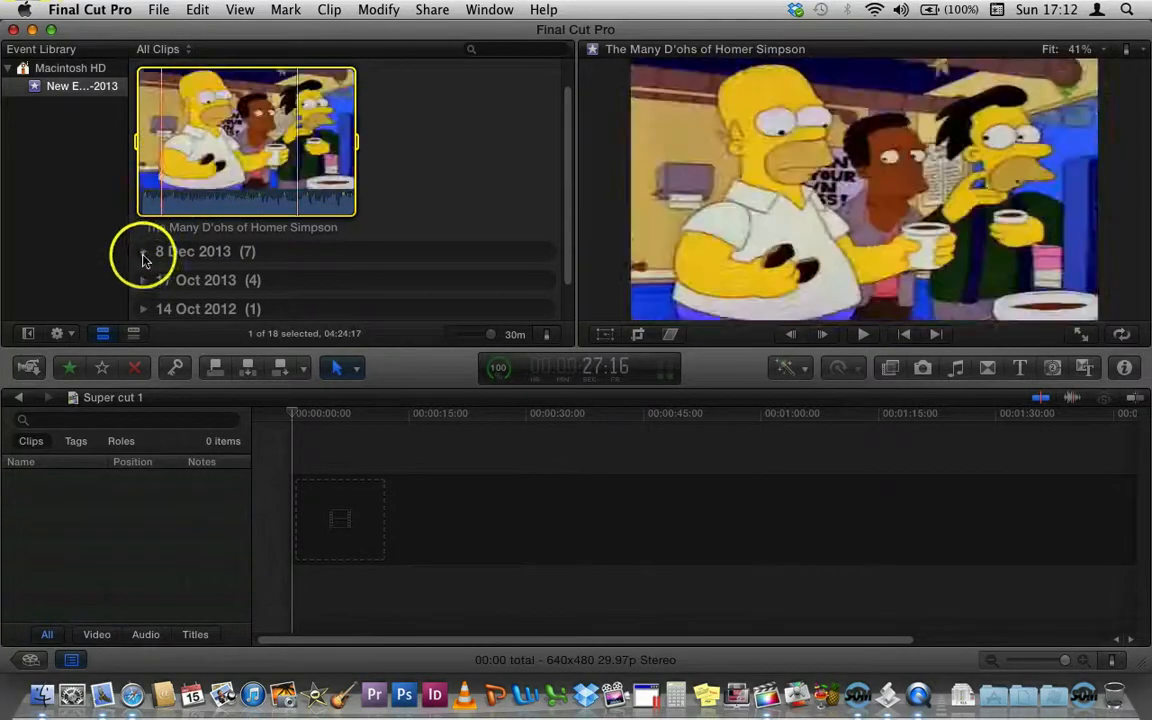
left_click(144, 252)
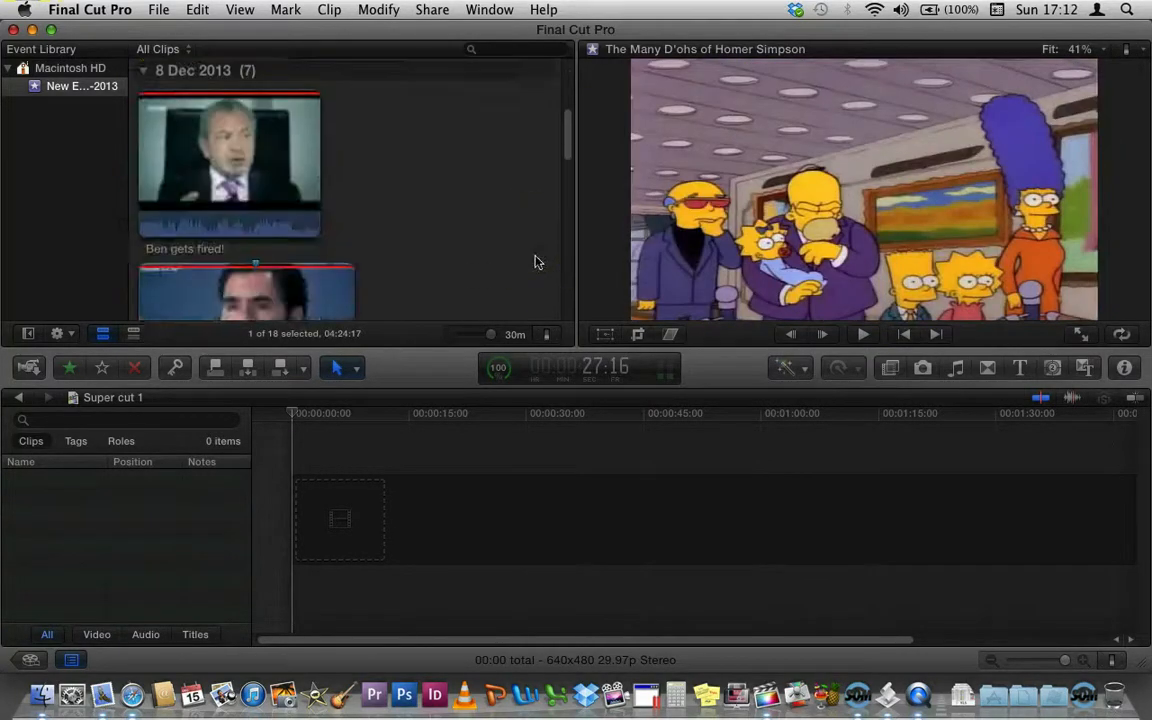
scroll("down", 3)
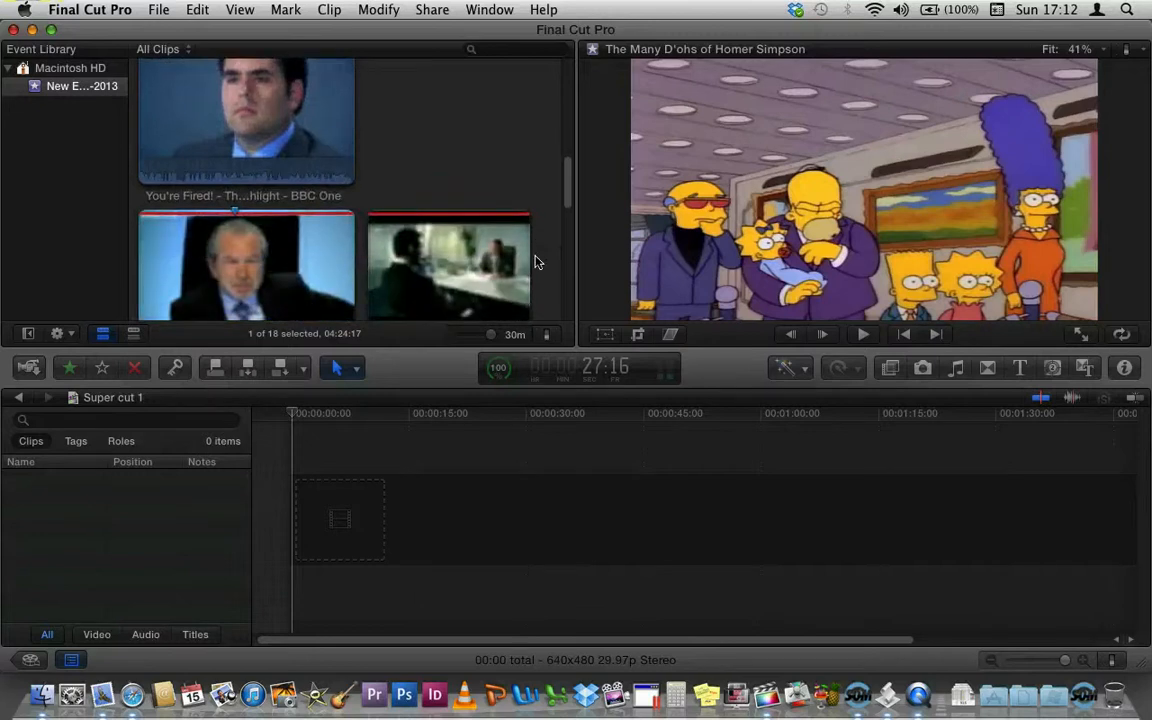